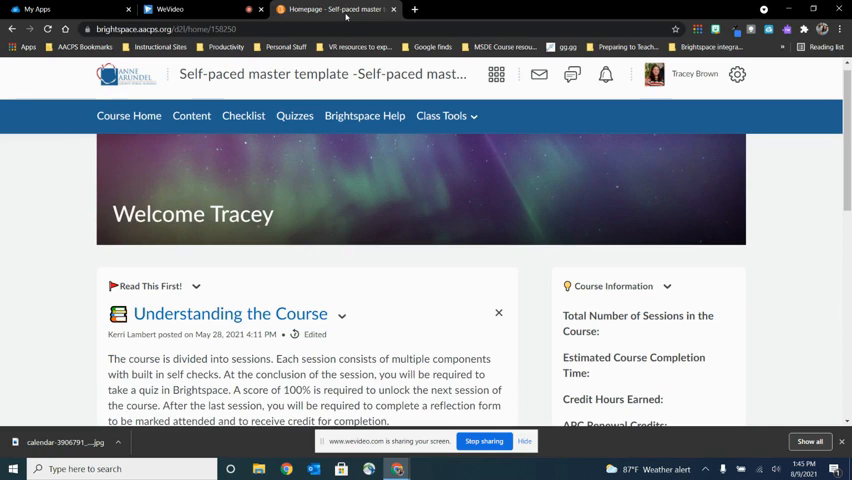
mouse_move(332, 228)
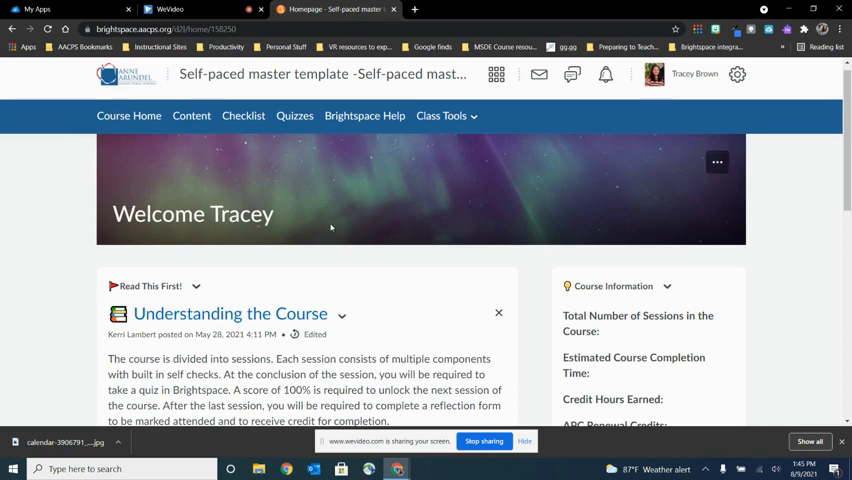
Scroll through the current course homepage to review its layout.
scroll(down, 3)
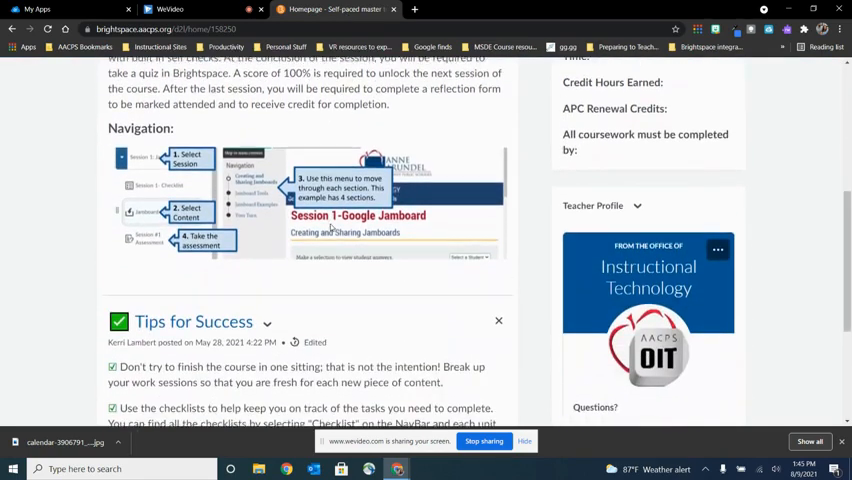
scroll(up, 3)
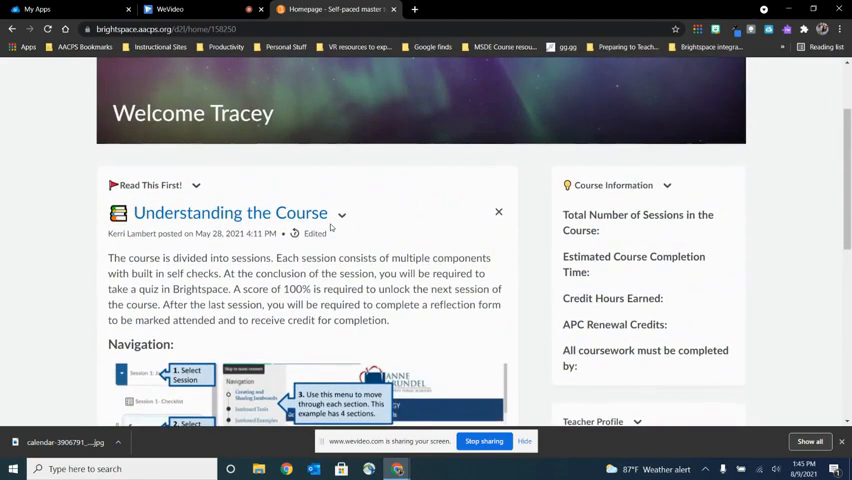
mouse_move(616, 224)
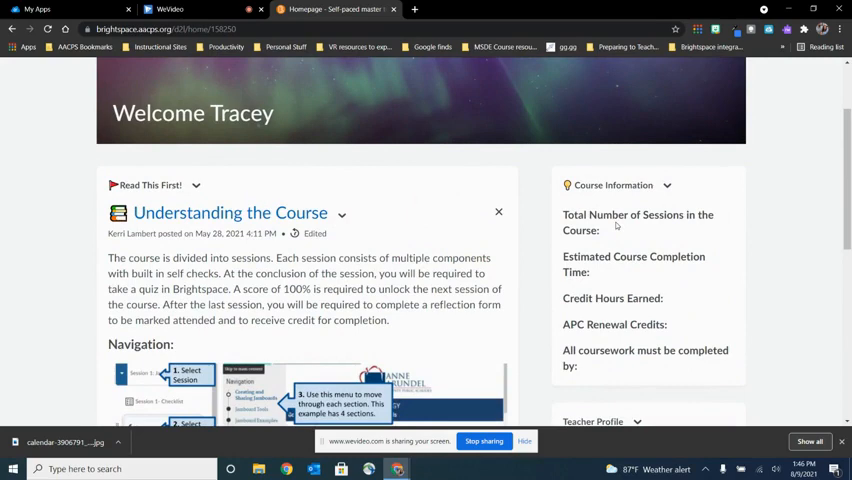
scroll(down, 3)
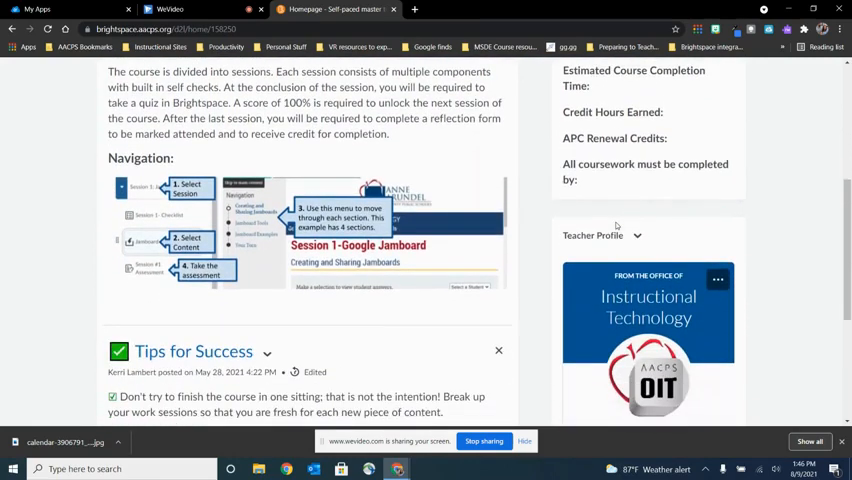
scroll(down, 3)
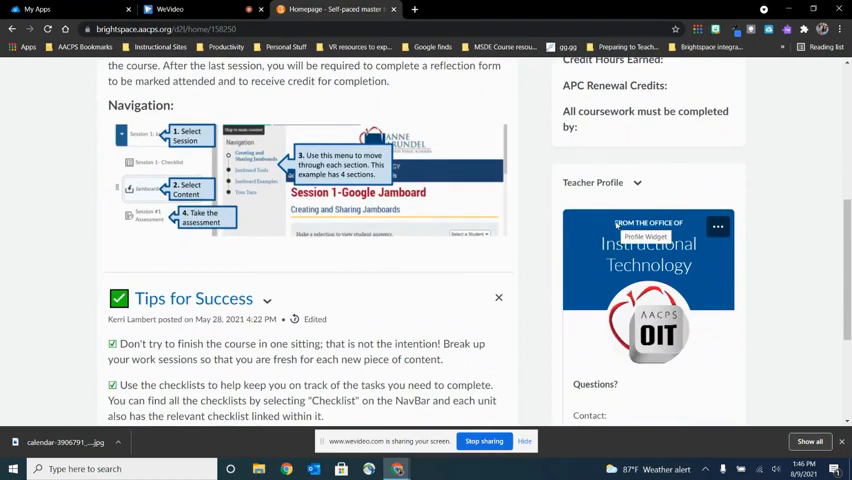
scroll(up, 3)
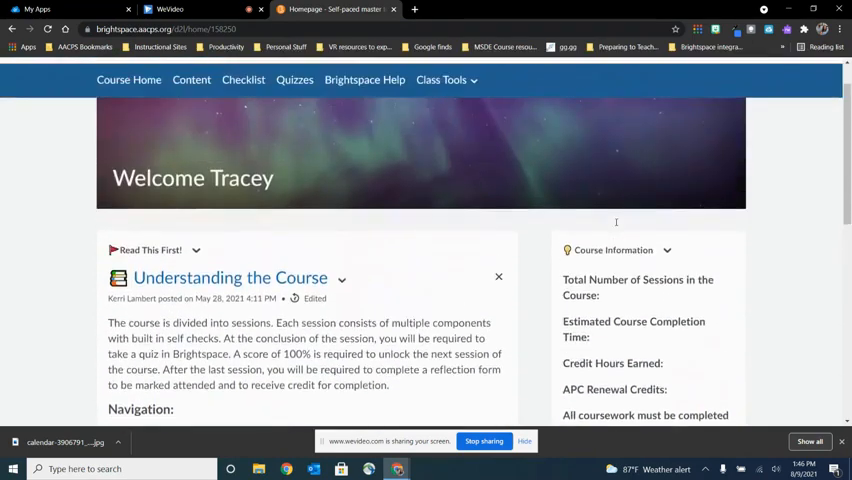
scroll(up, 3)
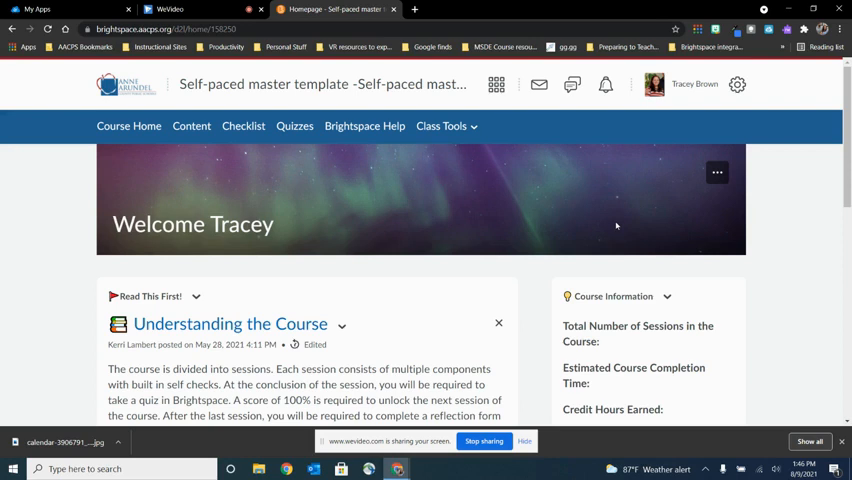
mouse_move(552, 218)
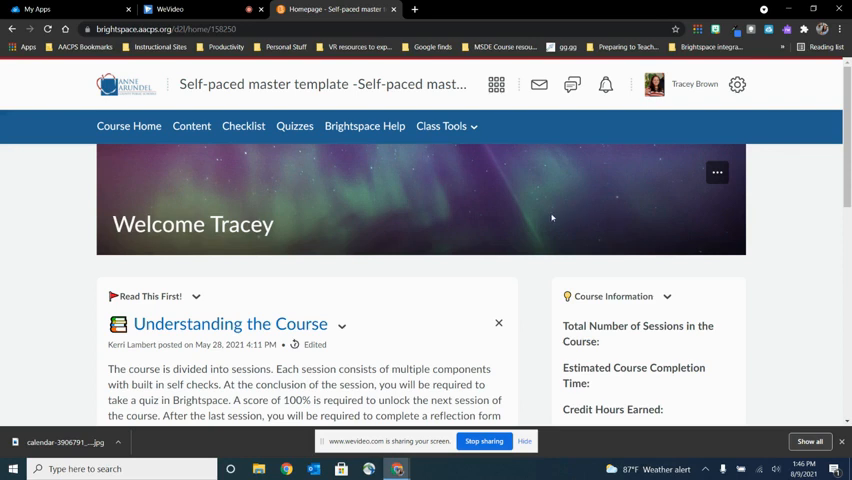
mouse_move(536, 196)
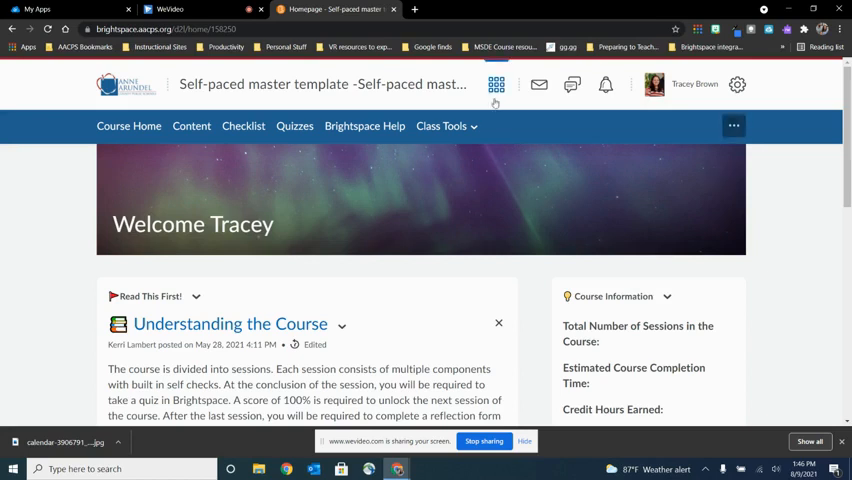
Switch to the Self-paced Wixie course via the course selector search 'wixie' and skim its homepage.
click(496, 84)
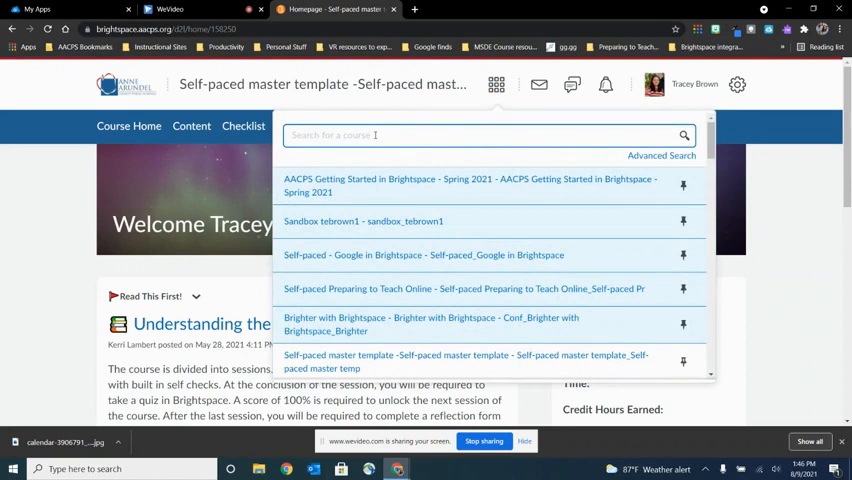
text(wixie)
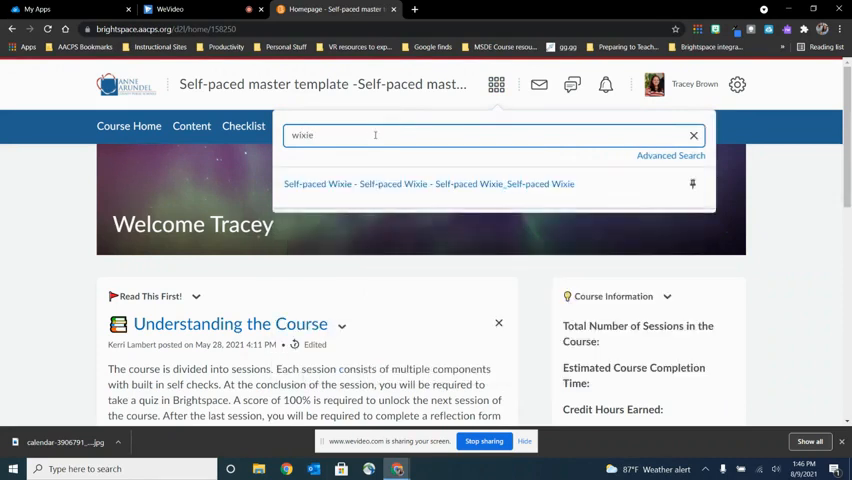
click(428, 184)
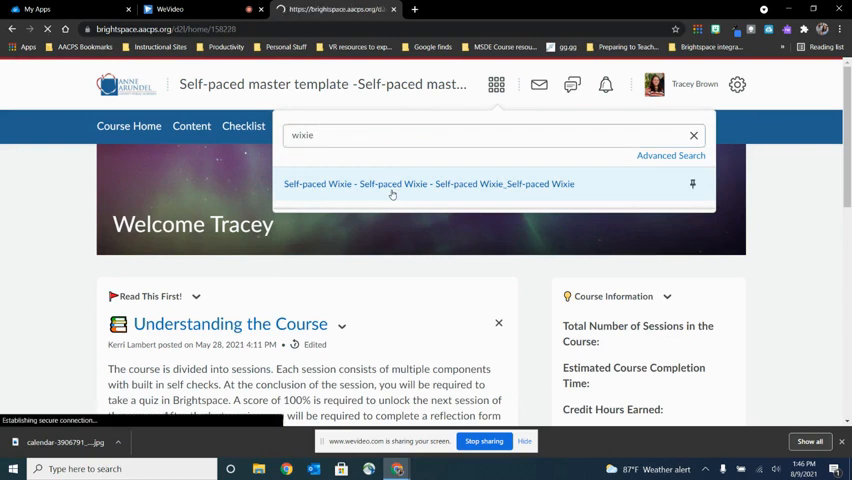
click(428, 184)
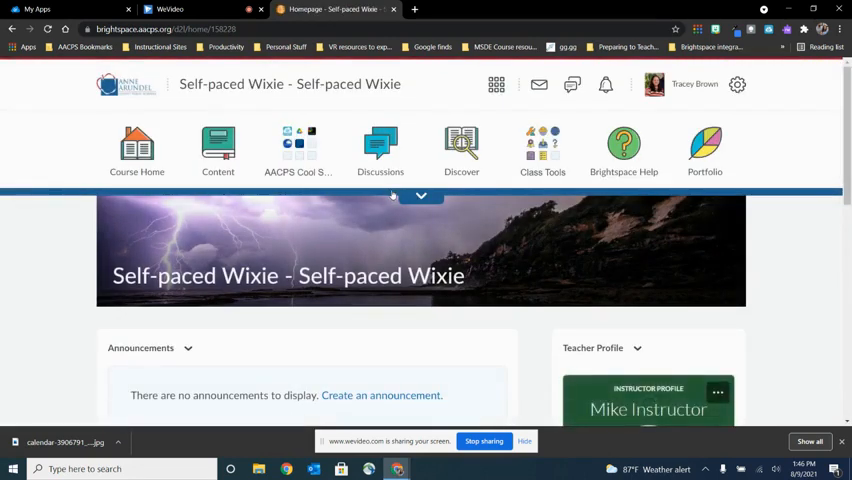
scroll(down, 3)
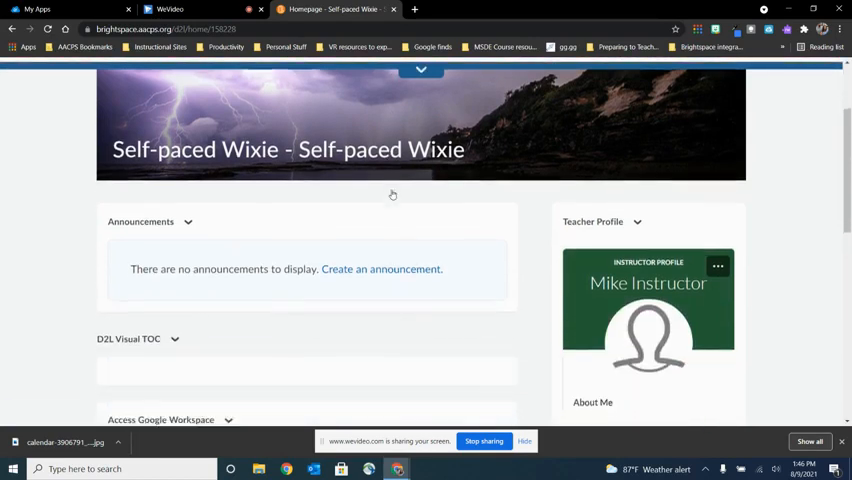
scroll(down, 3)
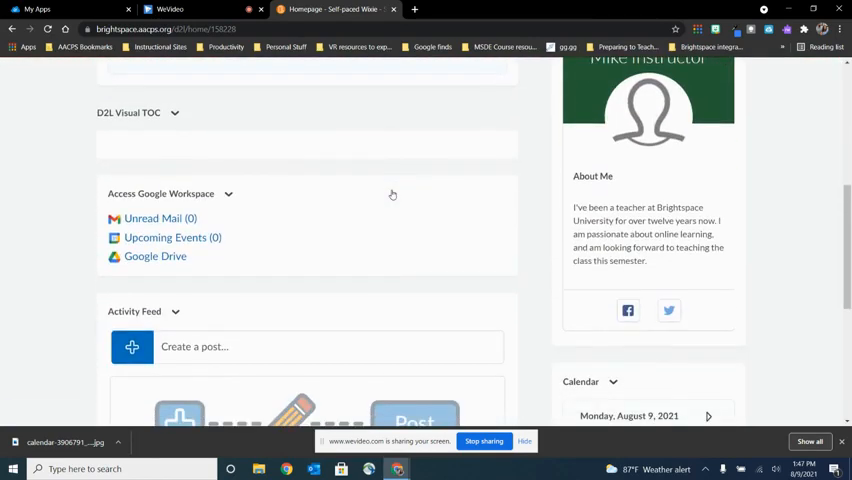
scroll(up, 3)
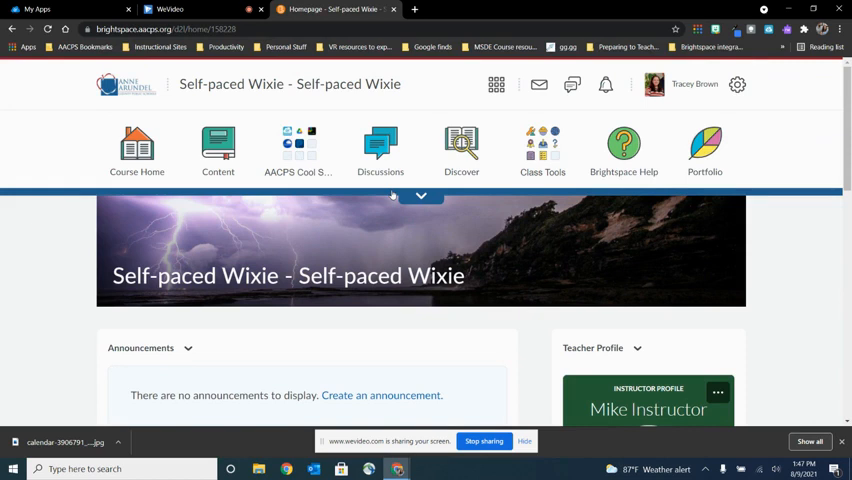
mouse_move(736, 84)
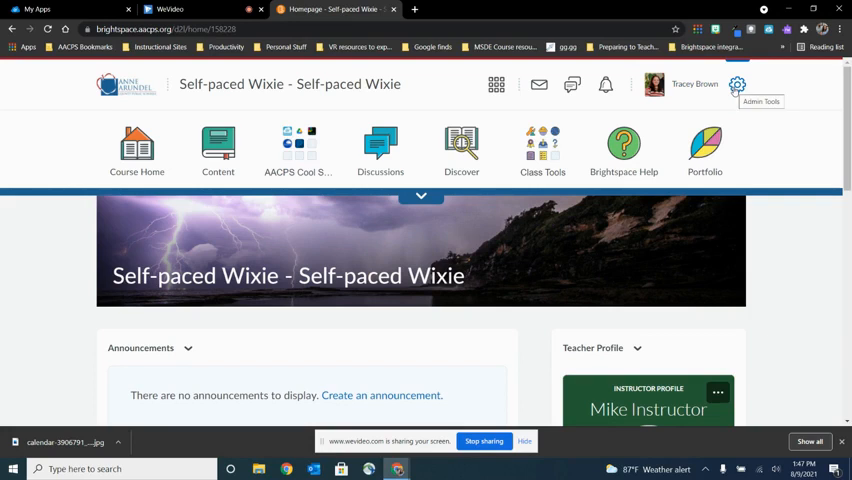
Go to Import/Export/Copy Components from the course admin tools, set to copy from another org unit.
click(736, 84)
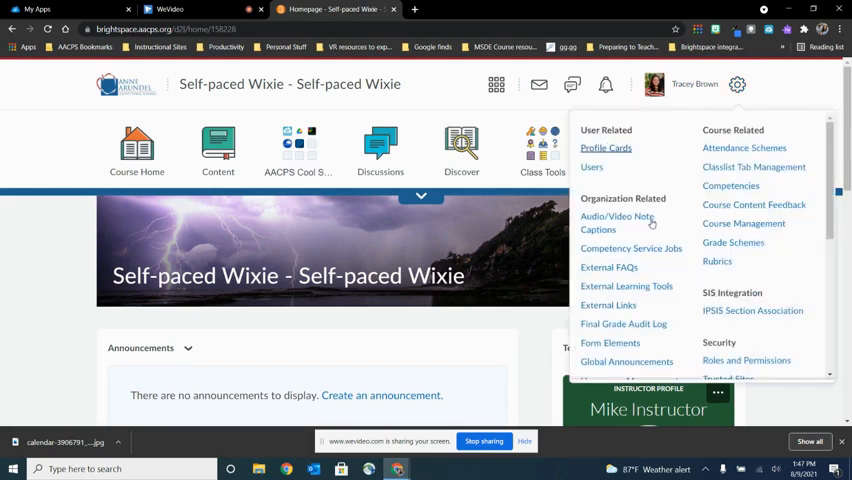
scroll(down, 3)
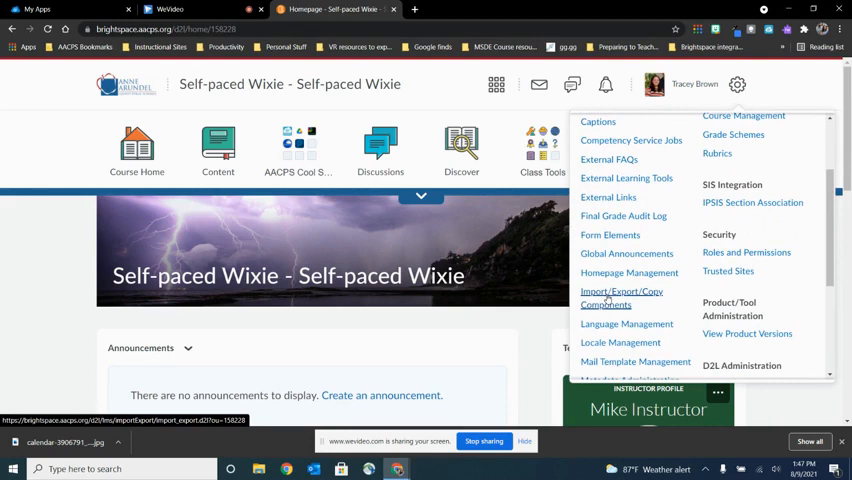
click(620, 296)
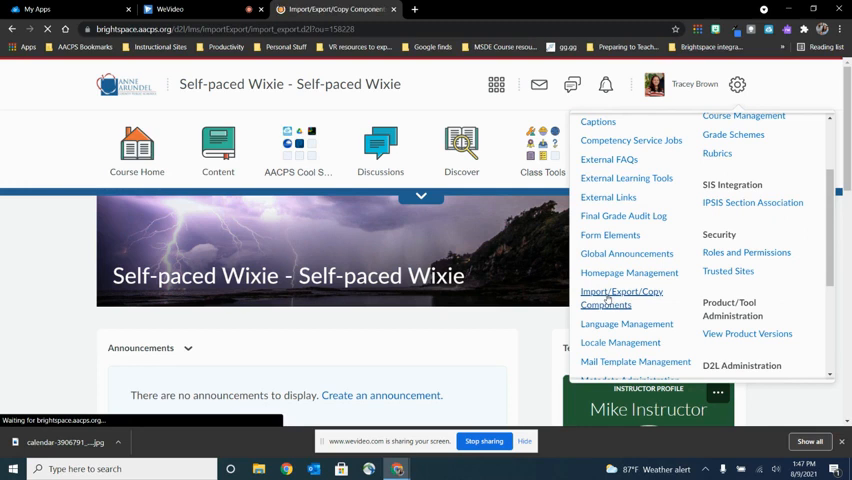
click(620, 296)
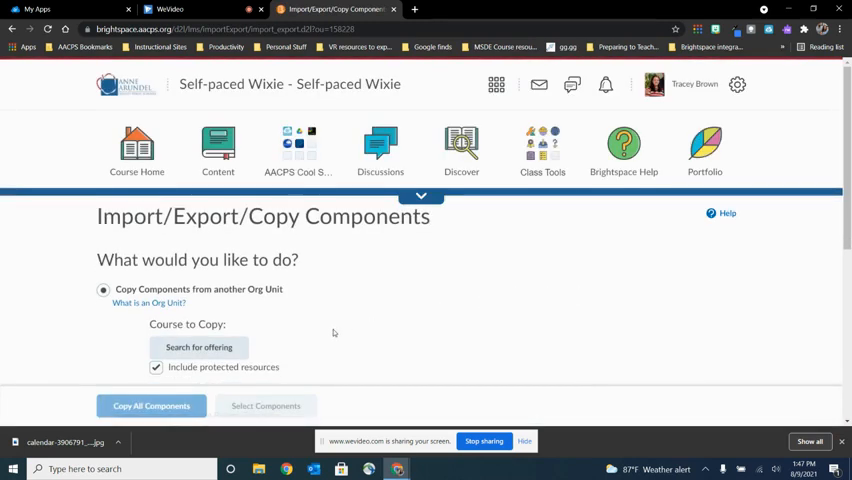
scroll(down, 3)
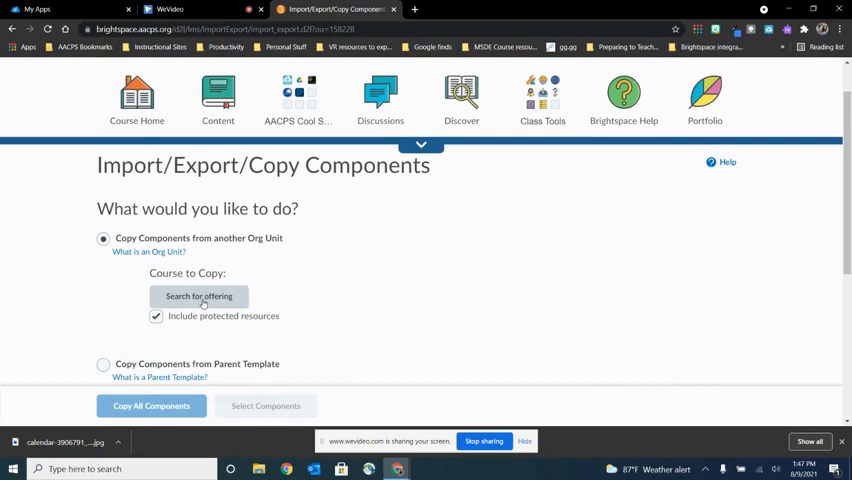
Search 'self-paced master' and add the Self-paced master template as the course to copy from.
click(198, 296)
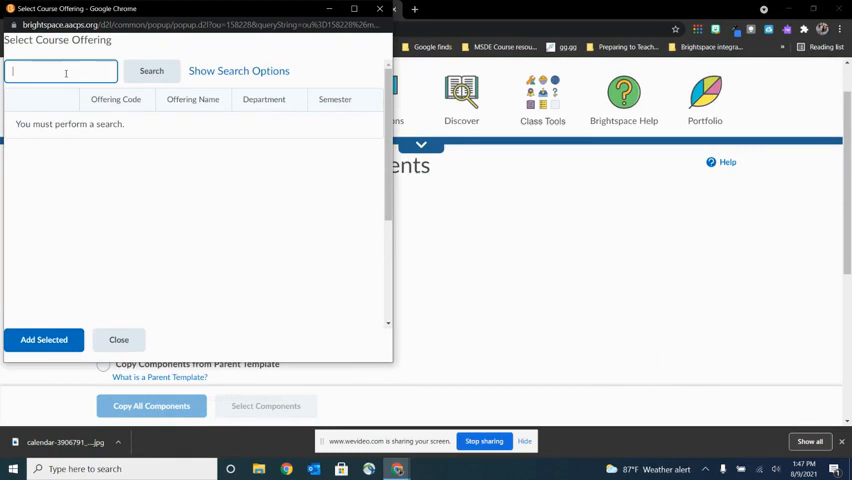
text(self-paced master)
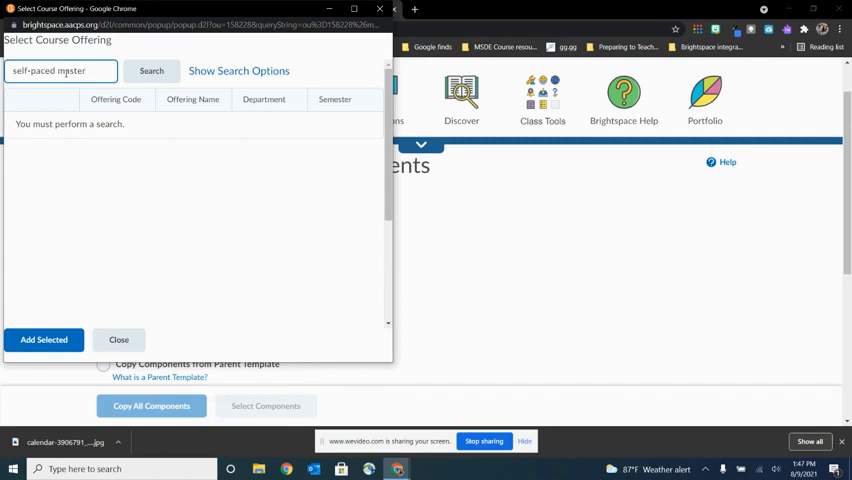
click(152, 72)
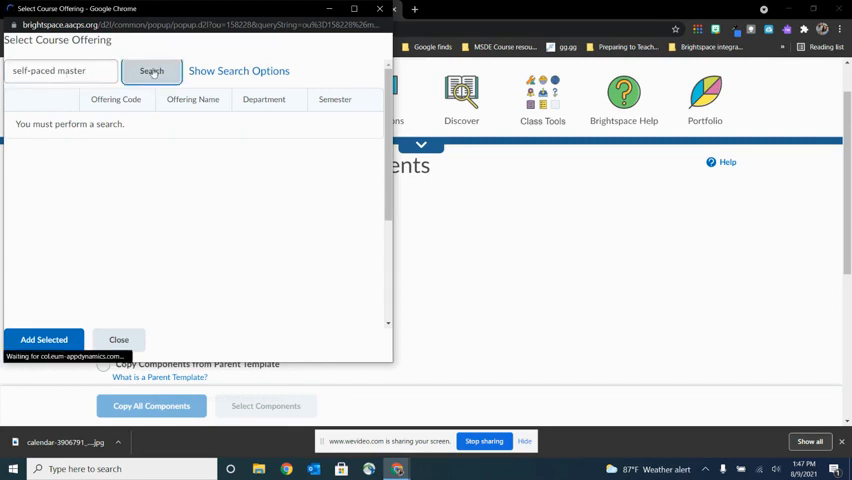
click(152, 72)
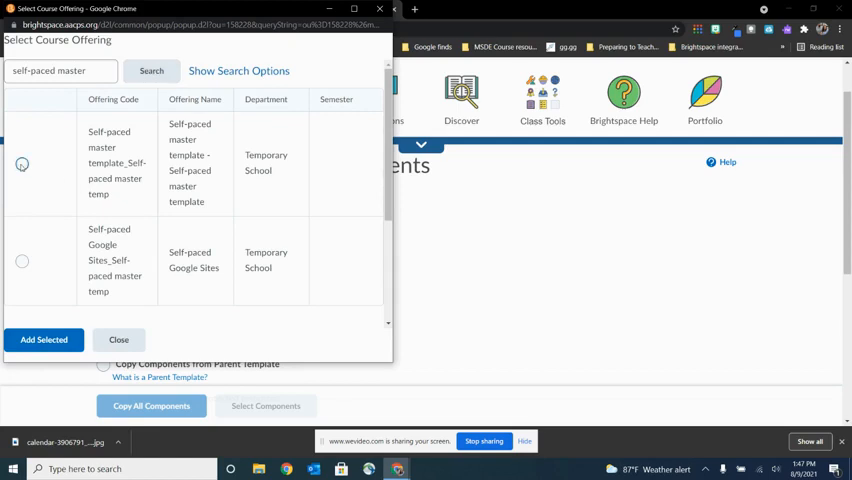
click(22, 164)
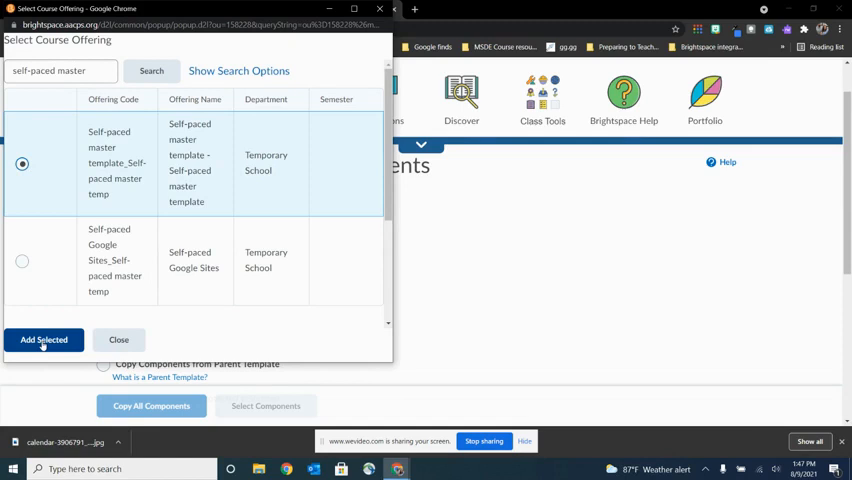
click(44, 340)
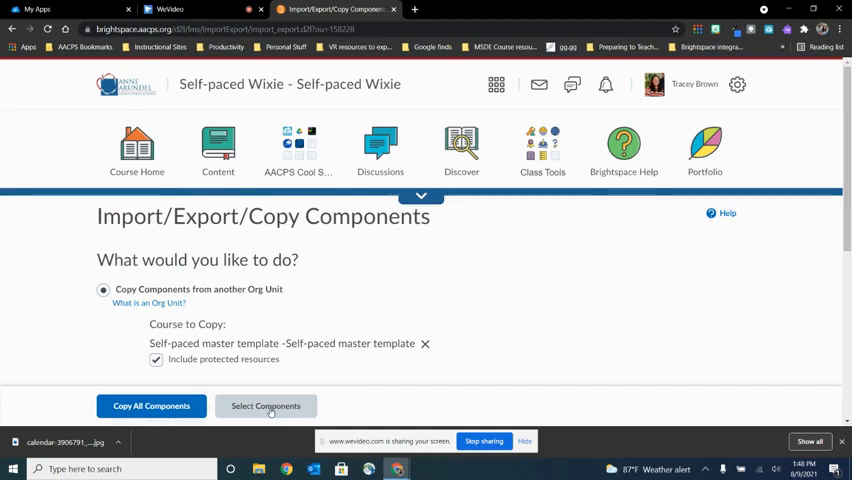
Go to Select Components and tick Homepages and Navigation Bars for copying.
click(264, 404)
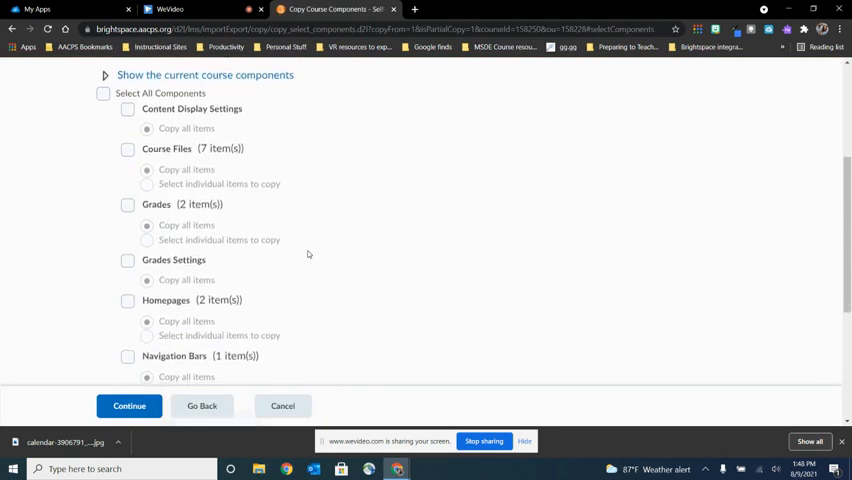
scroll(down, 3)
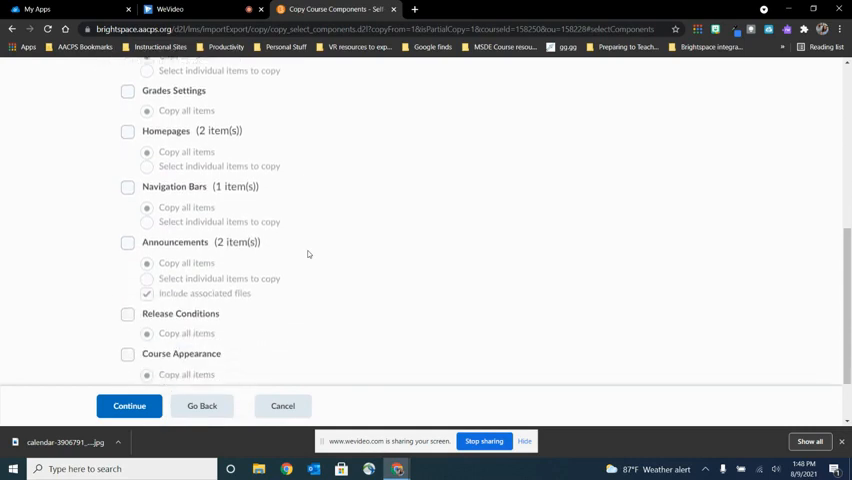
scroll(down, 3)
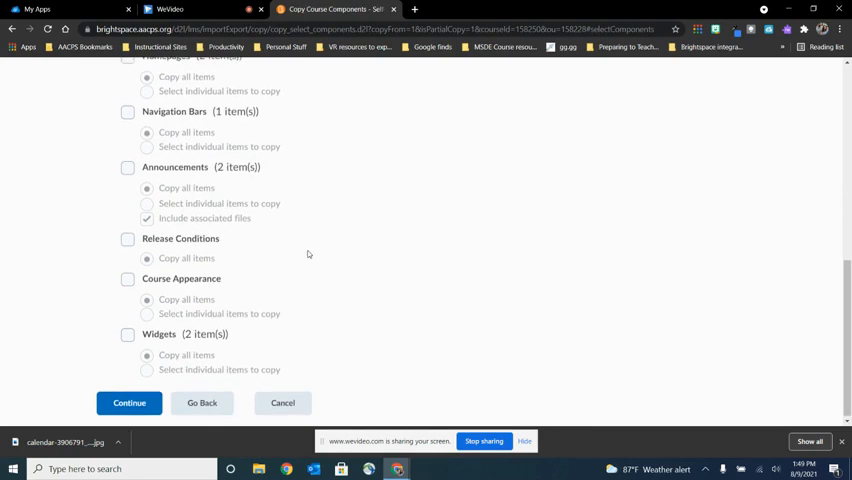
scroll(up, 3)
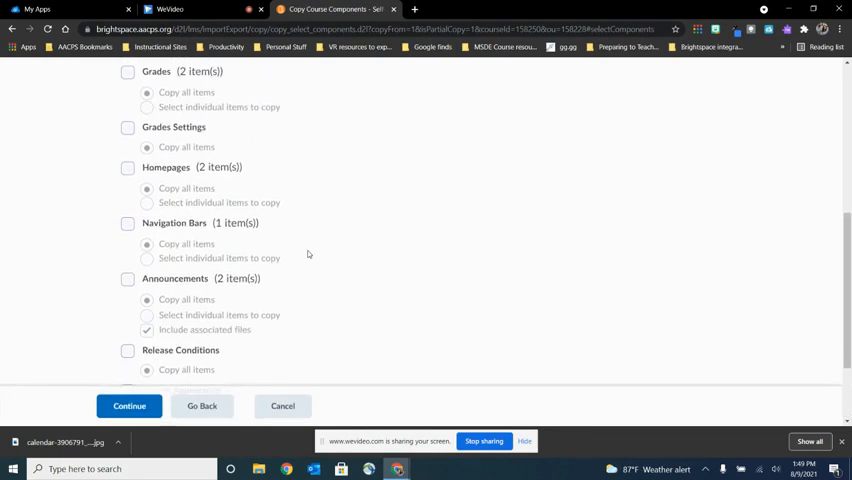
scroll(up, 3)
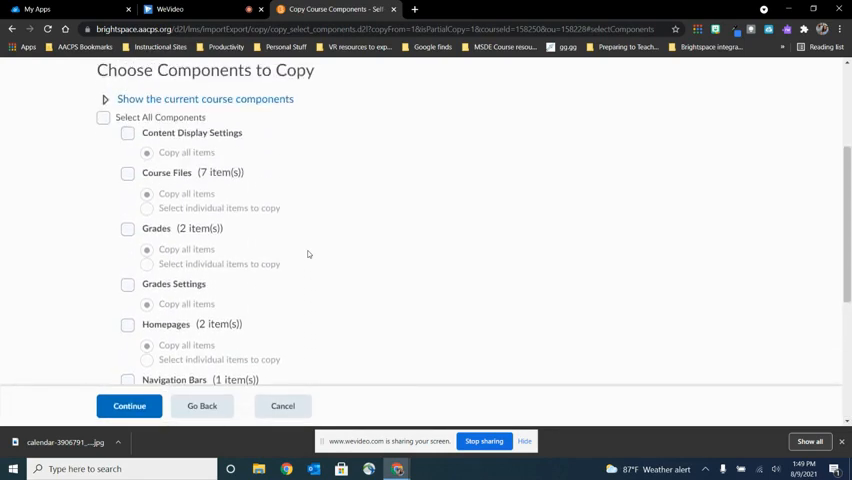
click(126, 246)
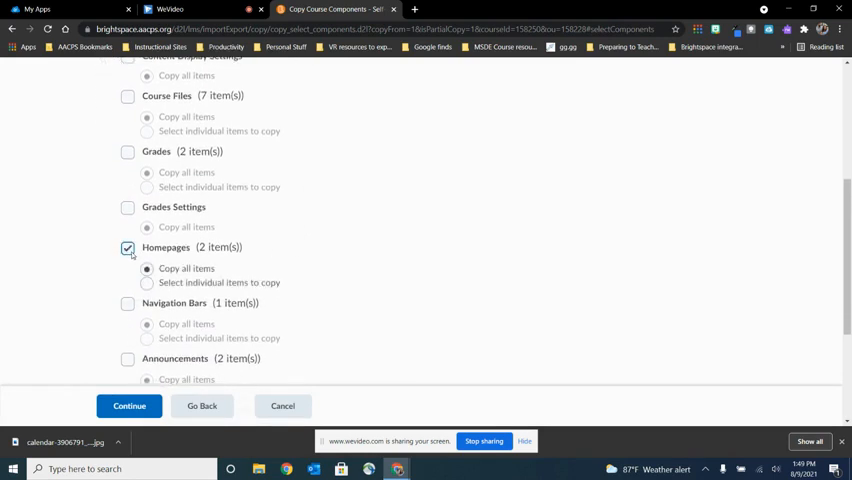
click(126, 304)
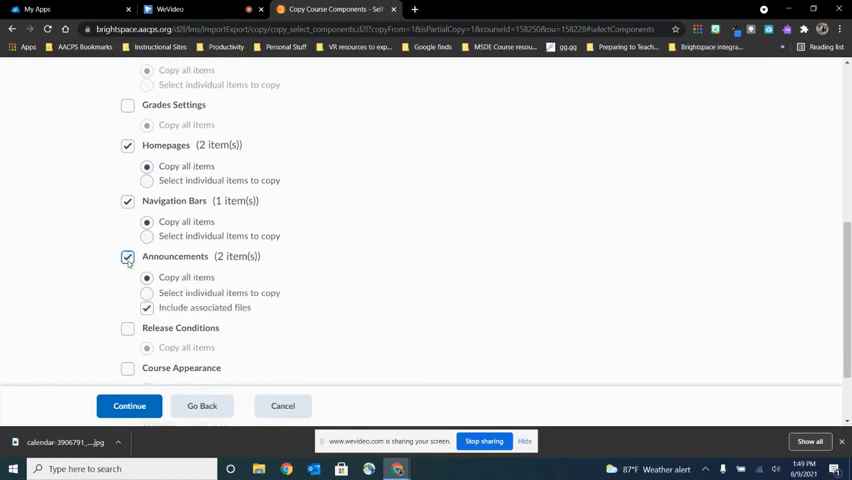
Also tick Course Appearance and Widgets for copying.
scroll(down, 3)
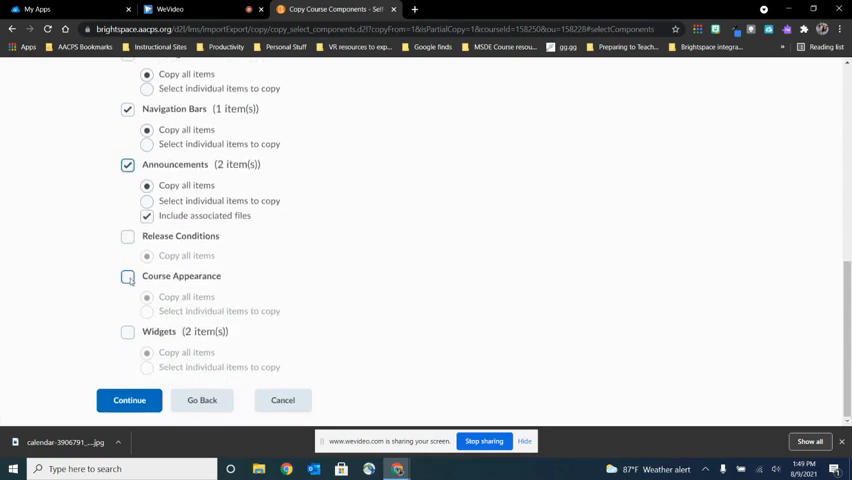
click(126, 276)
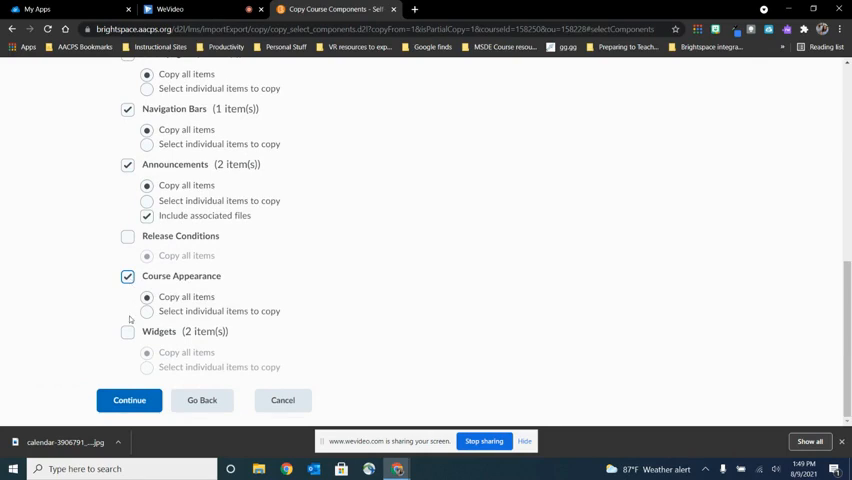
click(126, 332)
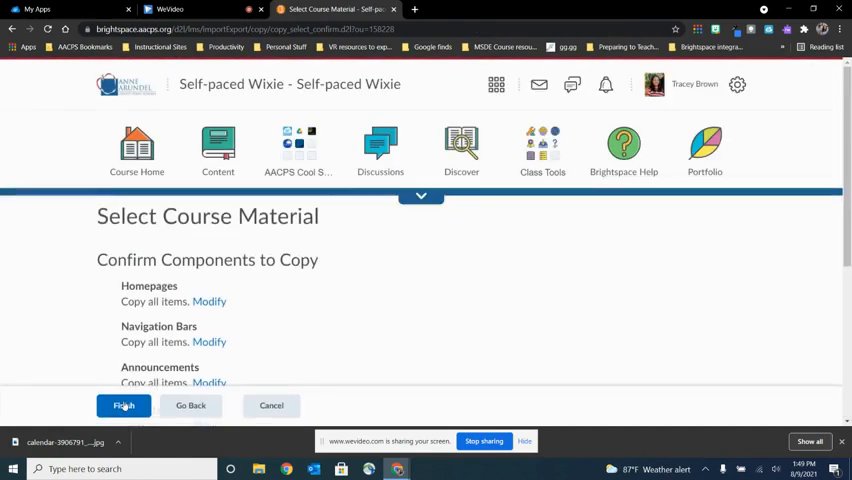
Run the copy of the chosen components into the Self-paced Wixie course.
scroll(down, 3)
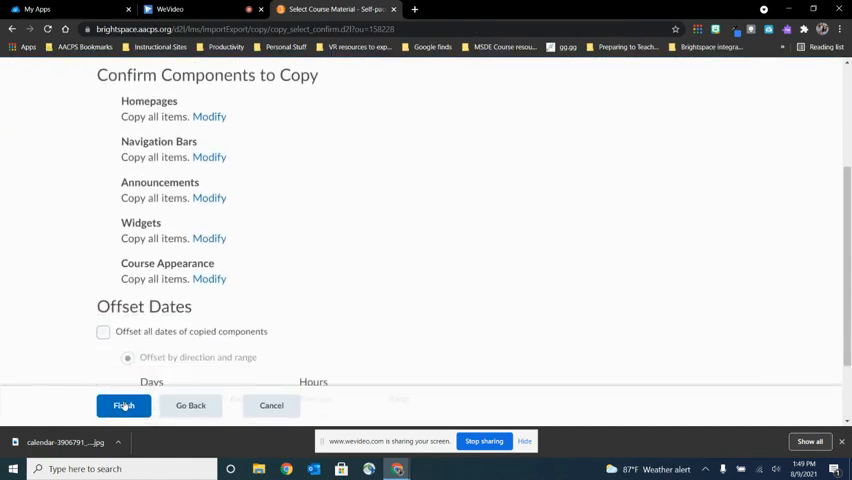
scroll(down, 3)
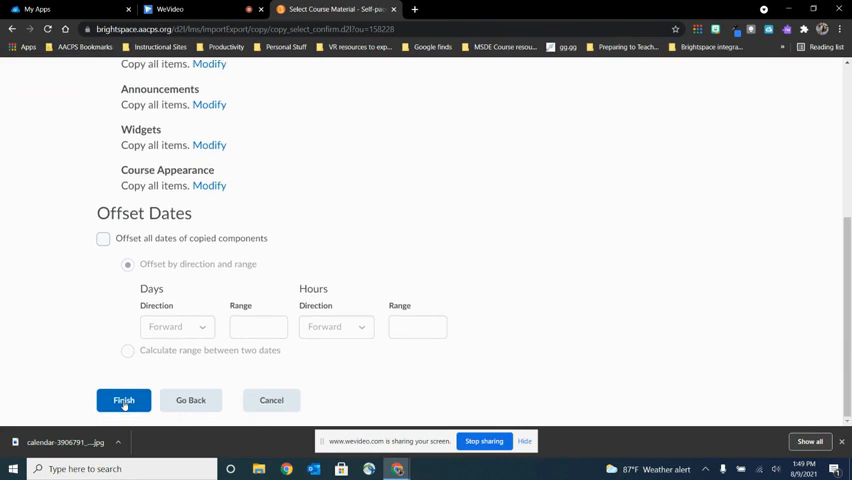
click(124, 400)
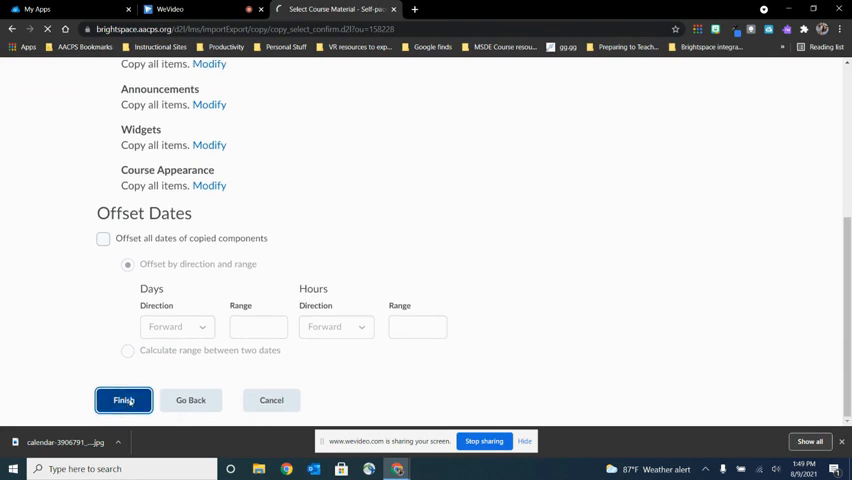
click(124, 400)
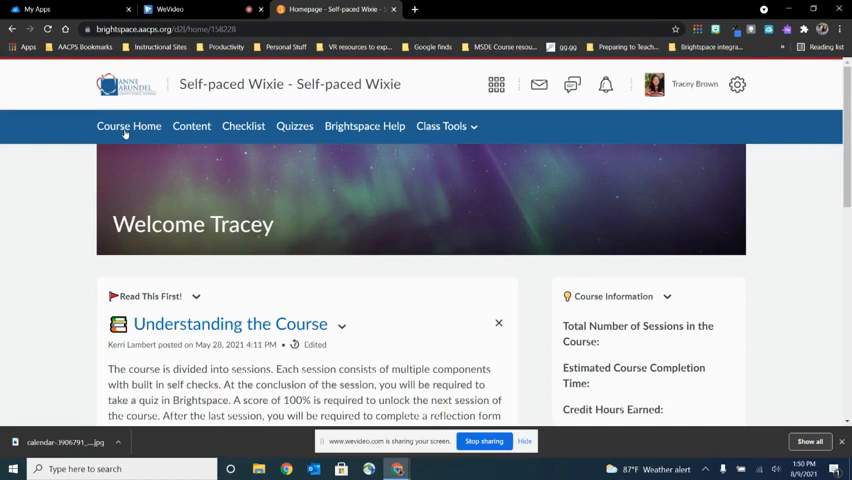
scroll(down, 3)
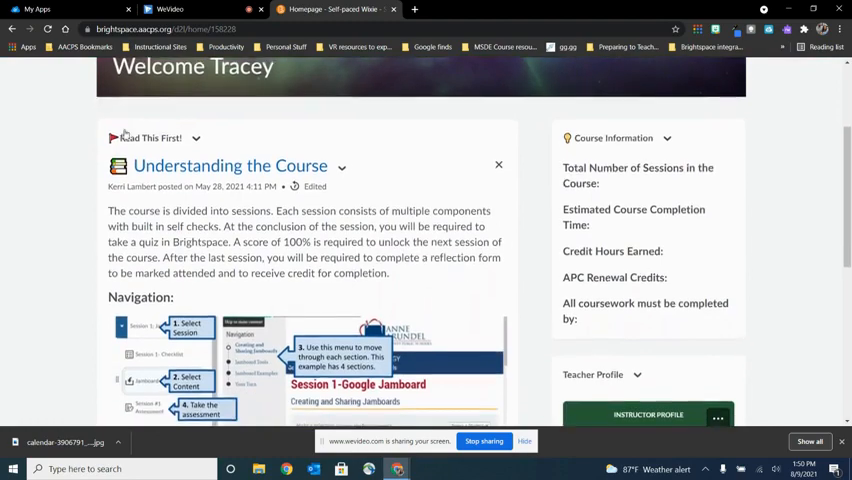
scroll(down, 3)
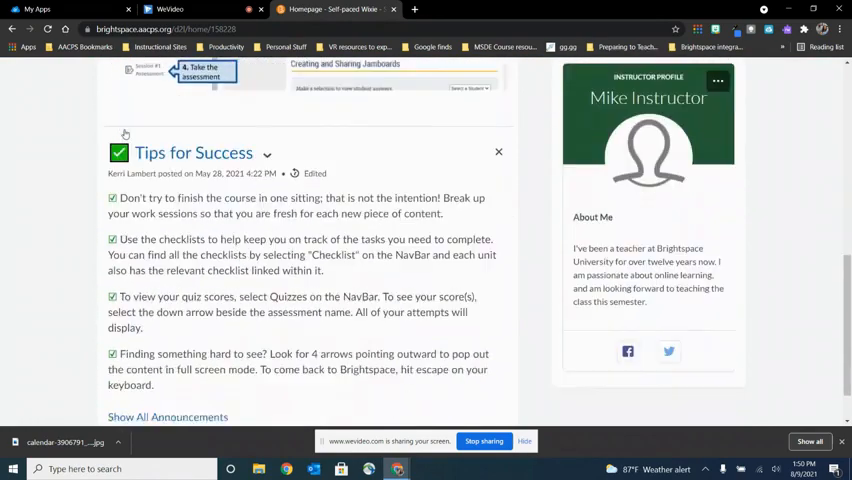
scroll(up, 3)
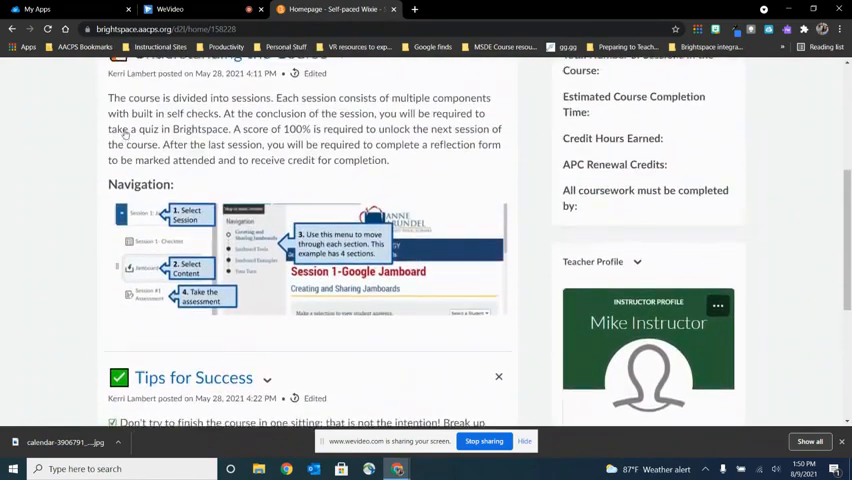
scroll(up, 3)
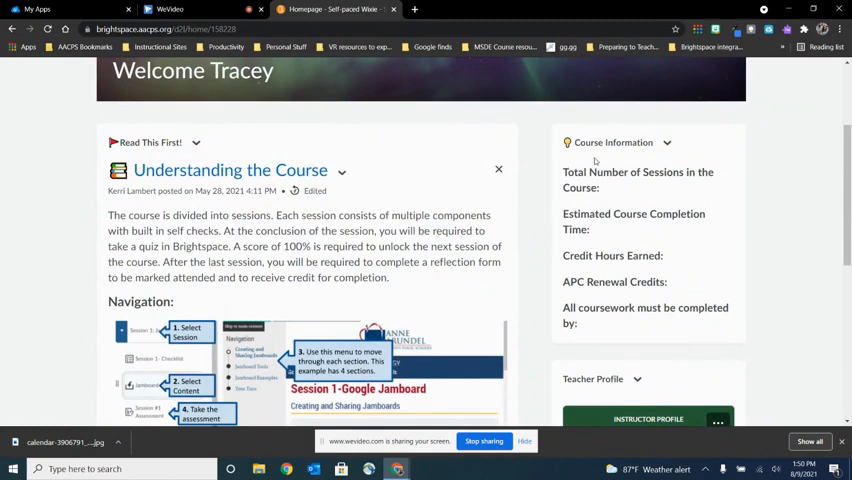
scroll(down, 3)
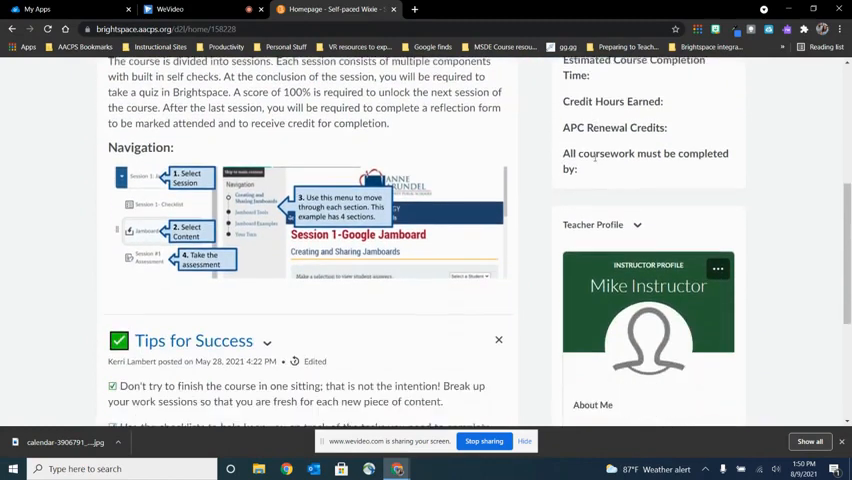
scroll(down, 3)
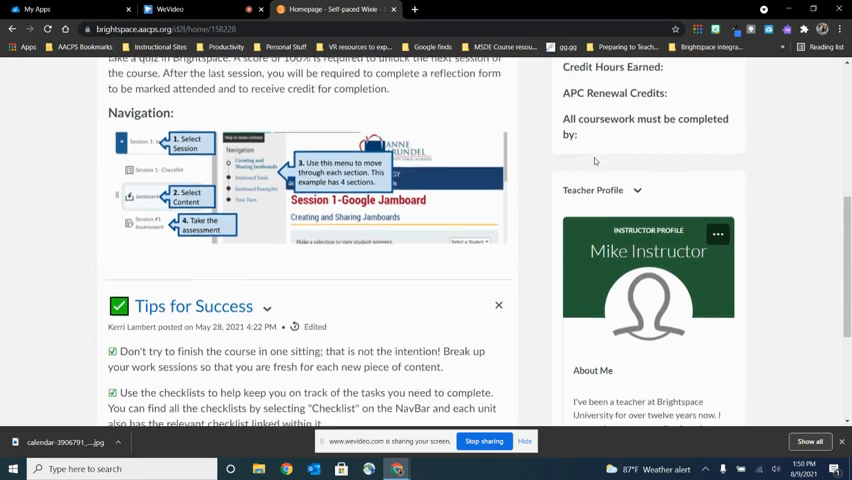
scroll(down, 3)
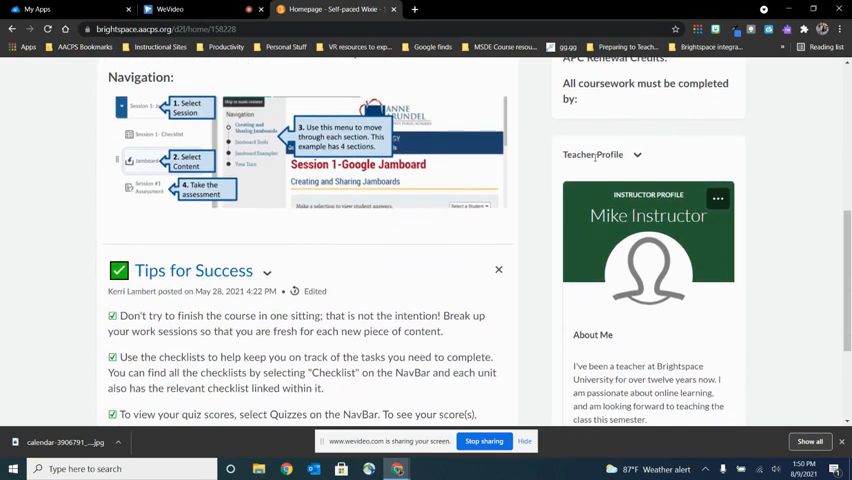